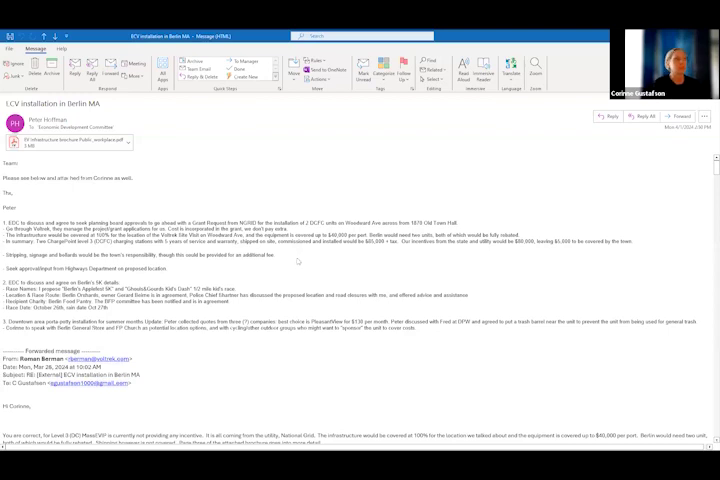
pyautogui.moveTo(300, 283)
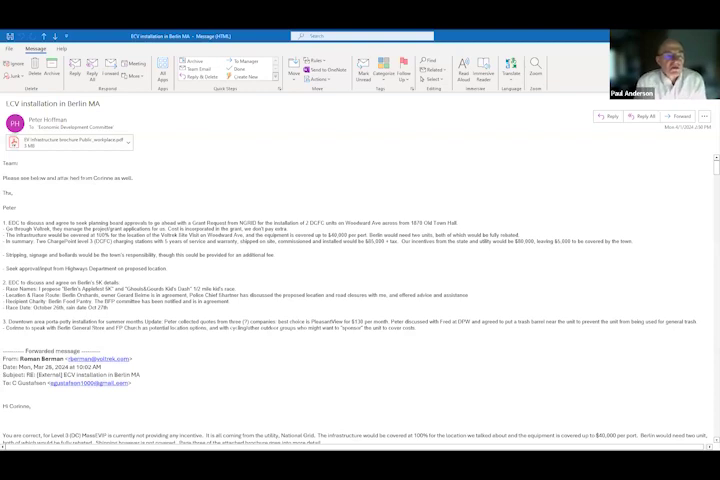
pyautogui.scroll(-3)
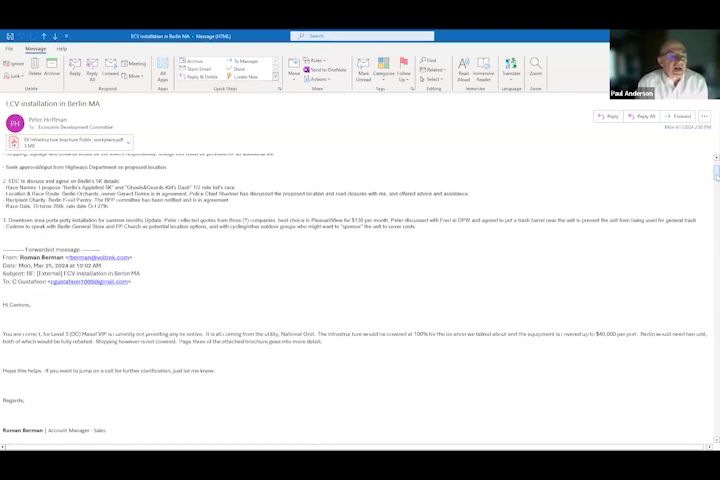